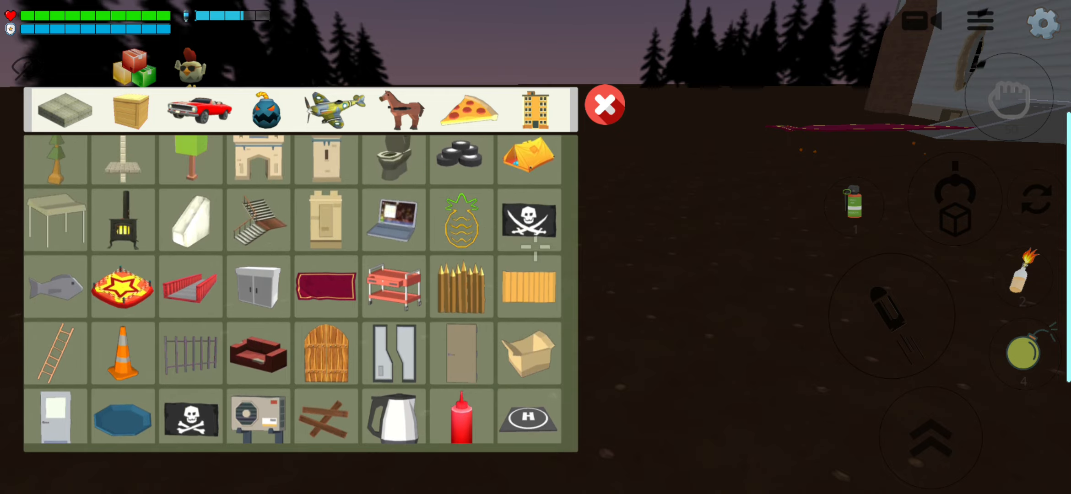
Spawn the red magic carpet from the placeable items list
left_click(326, 286)
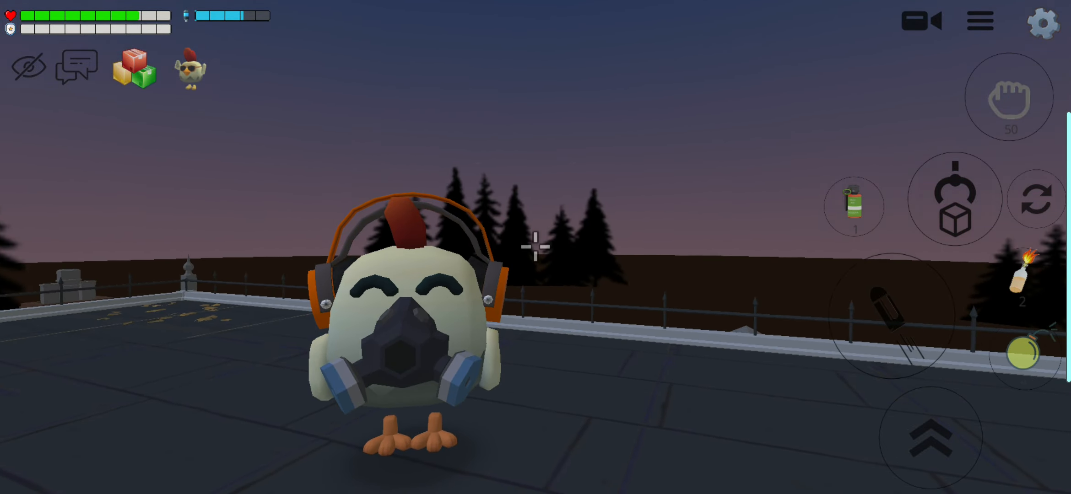
Throw the carpet away so the chicken dismounts onto the rooftop
left_click(190, 69)
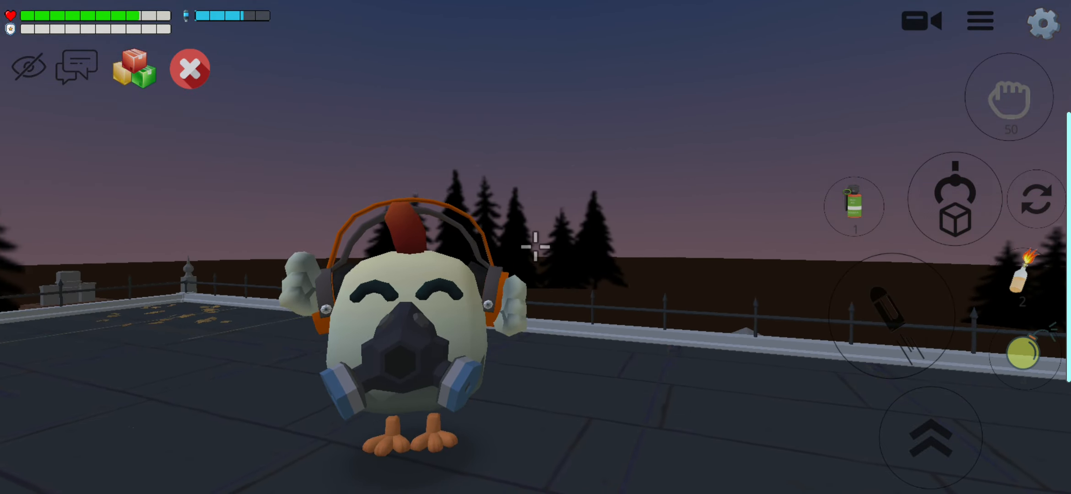